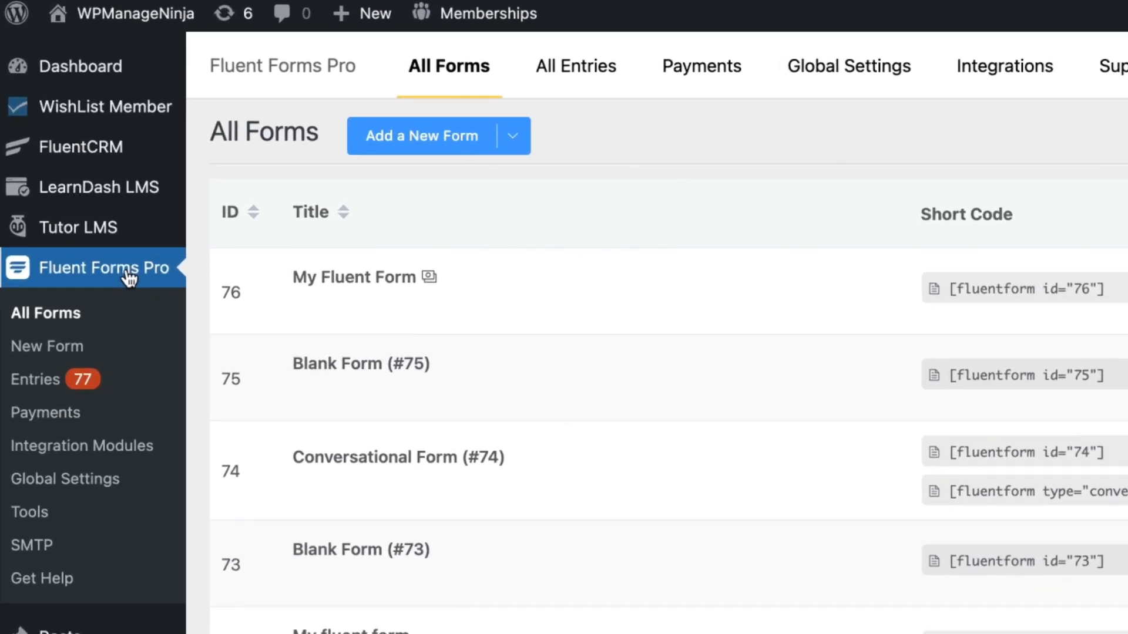
pyautogui.moveTo(45, 357)
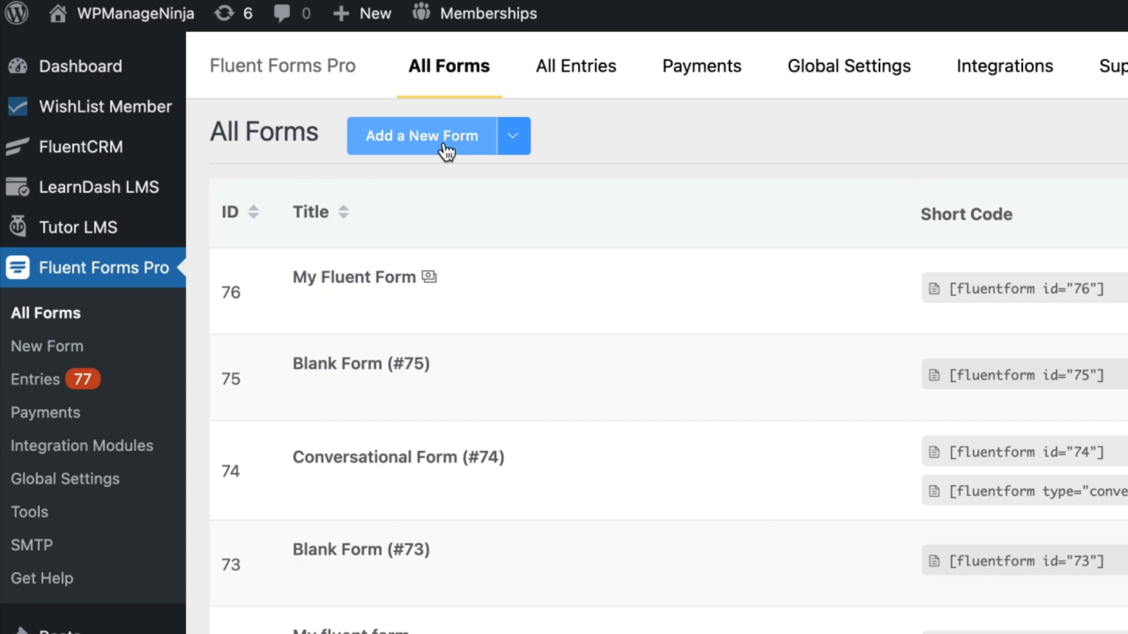
# Step: Start a new form and browse the template categories before returning to the Basic templates
pyautogui.click(421, 136)
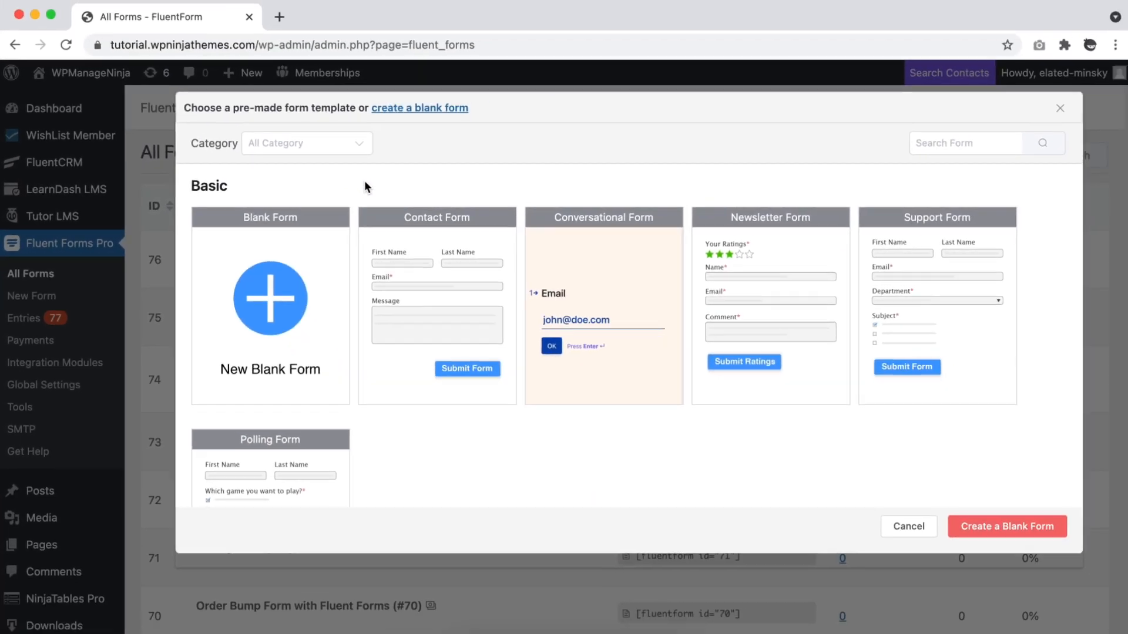
pyautogui.scroll(-3)
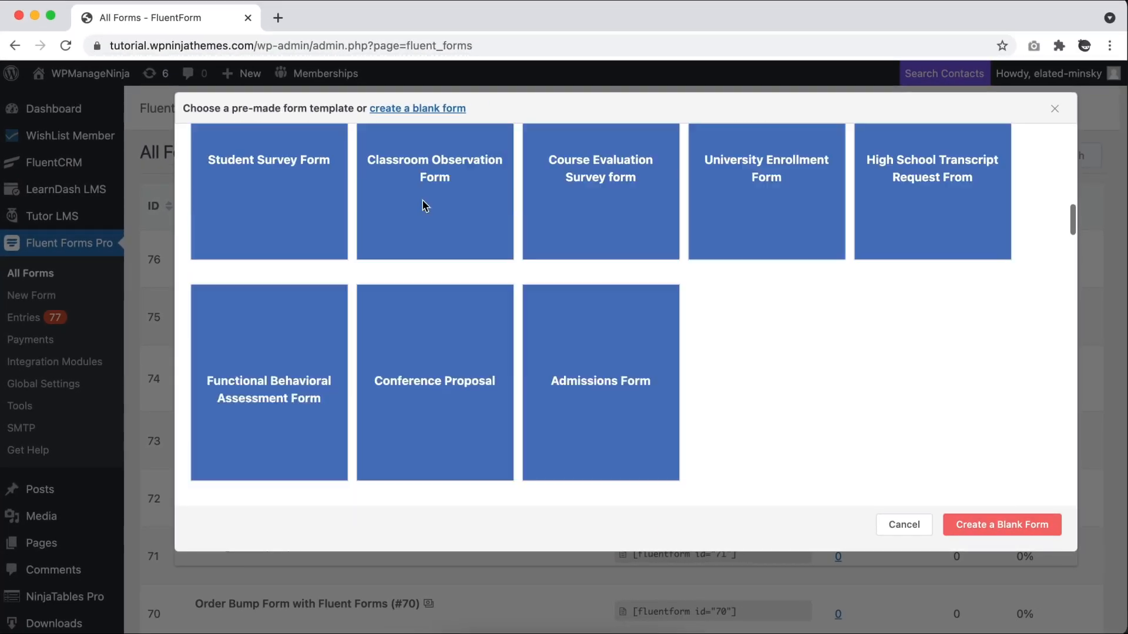
pyautogui.click(306, 143)
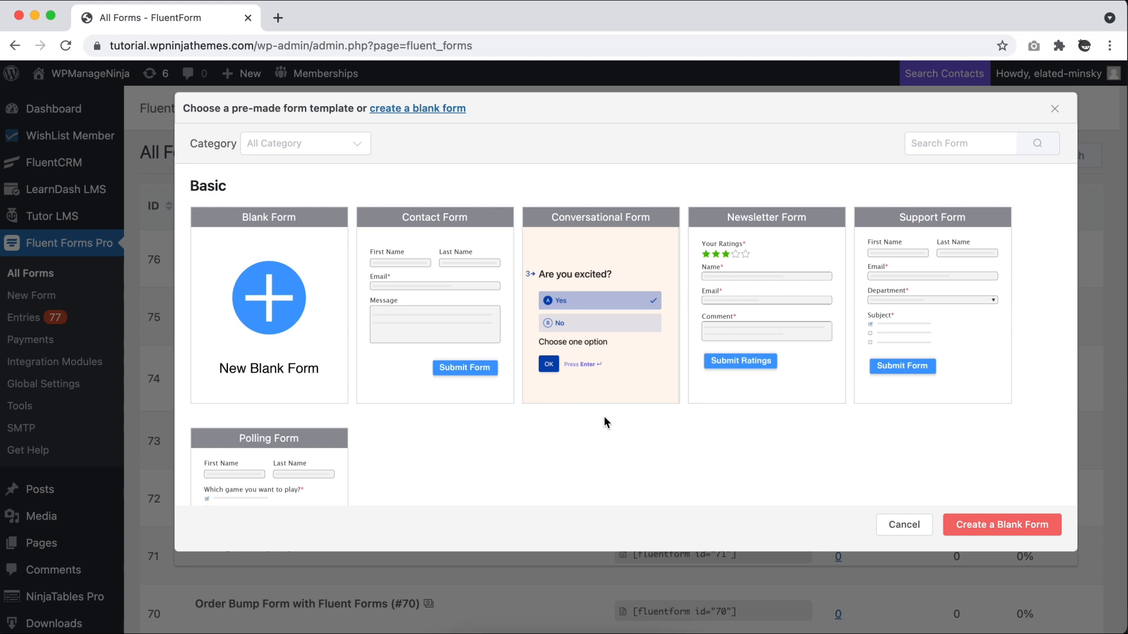
pyautogui.moveTo(936, 294)
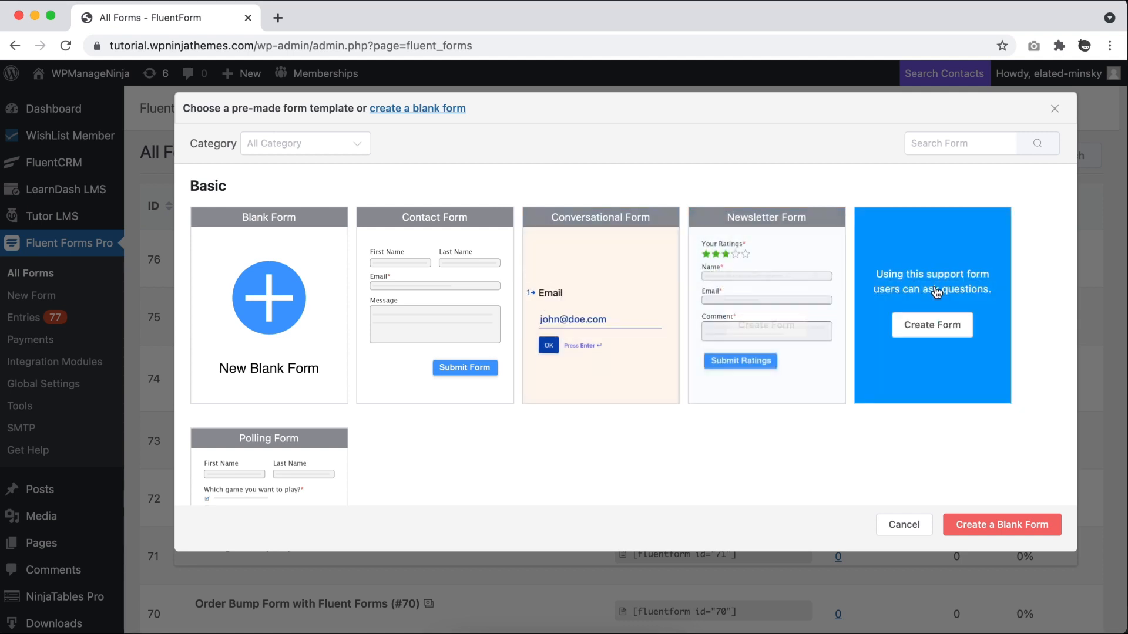
pyautogui.scroll(-3)
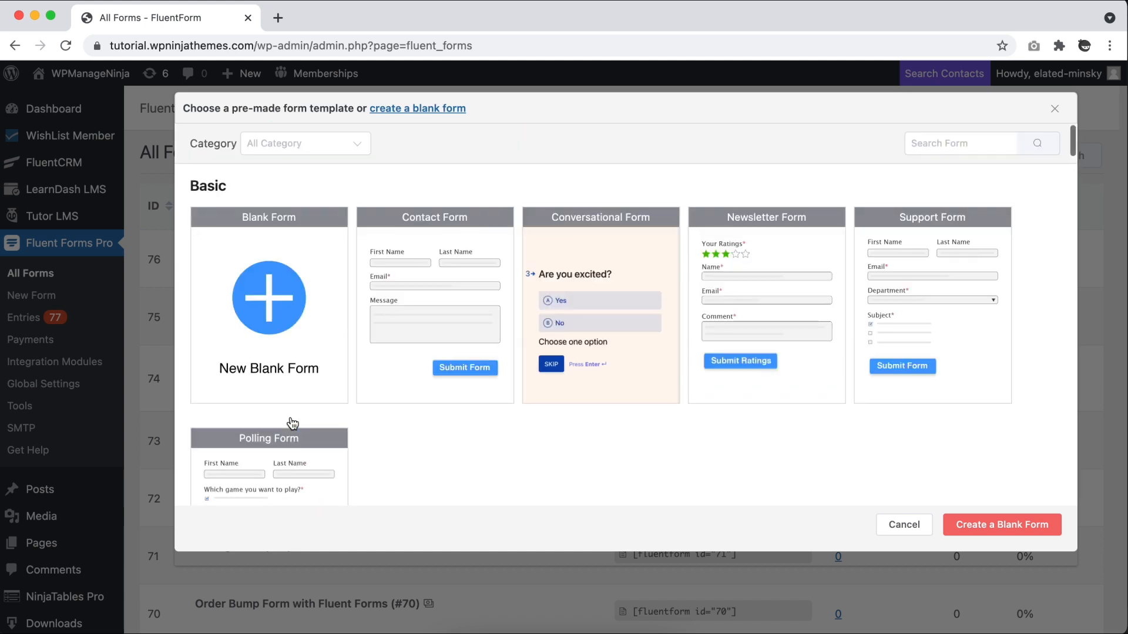
pyautogui.click(599, 301)
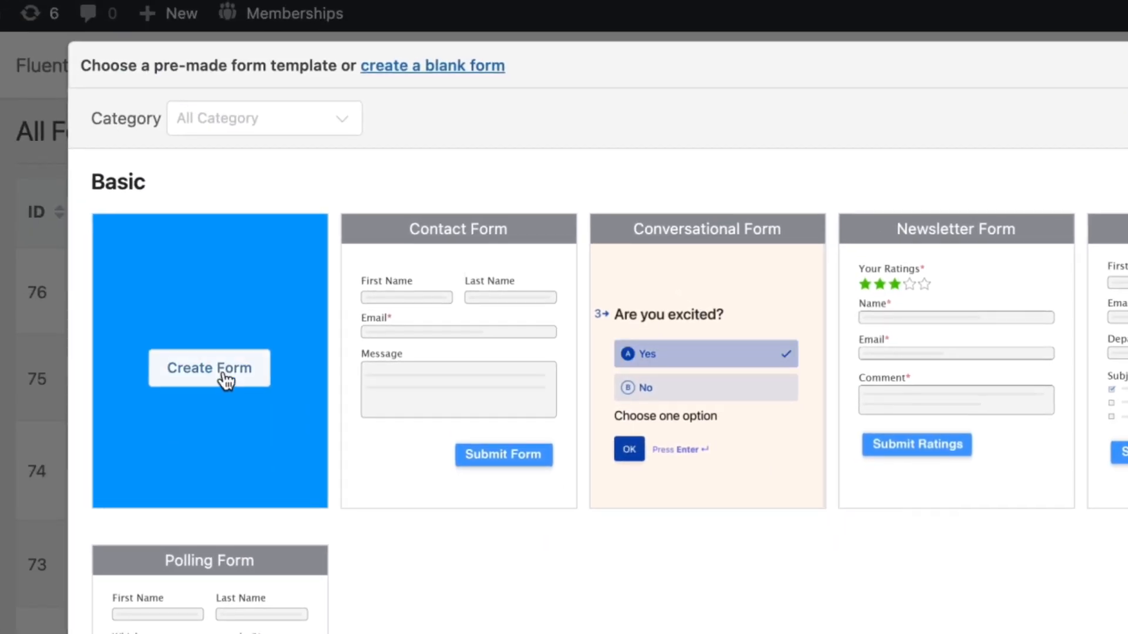
# Step: Create a blank form and rename it to 'My Fluent Form'
pyautogui.click(209, 367)
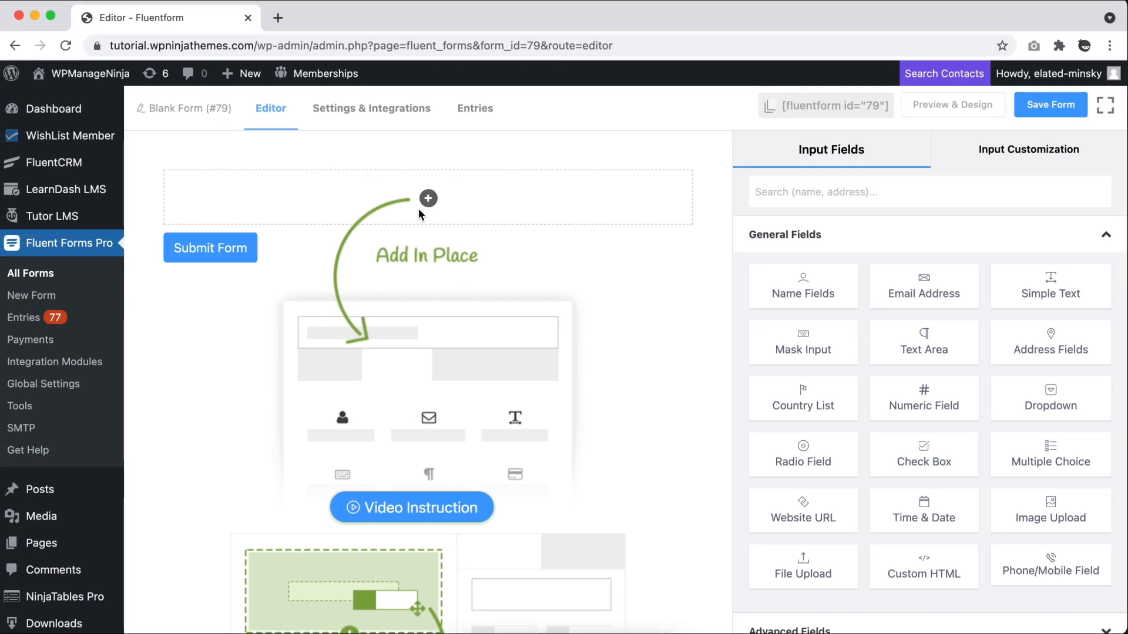
pyautogui.click(186, 108)
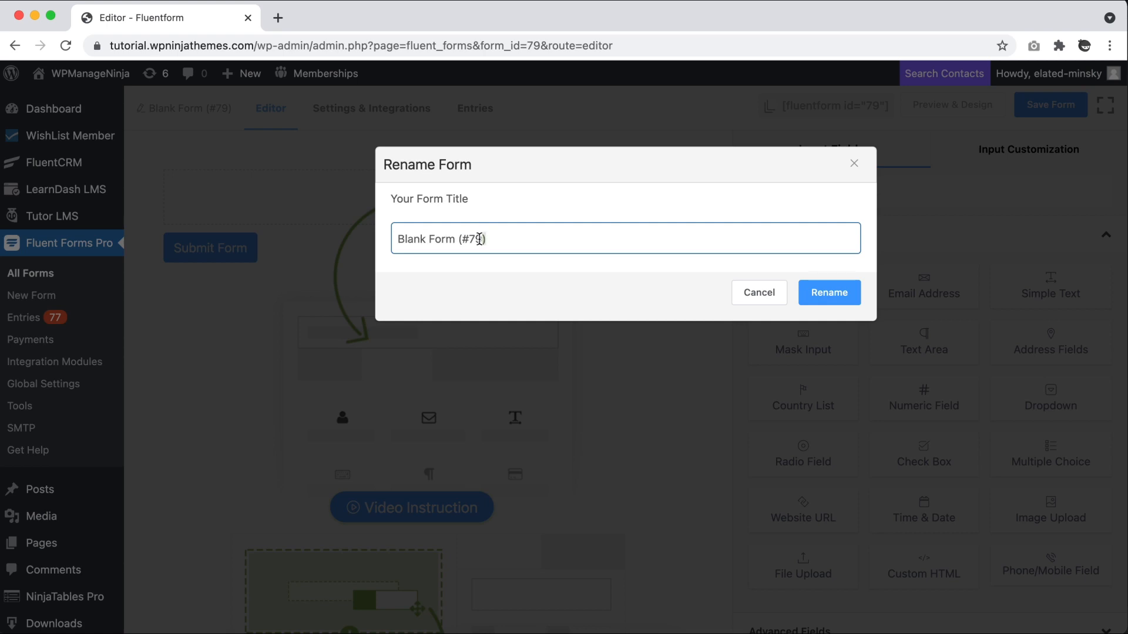
pyautogui.write('My Fluent Form')
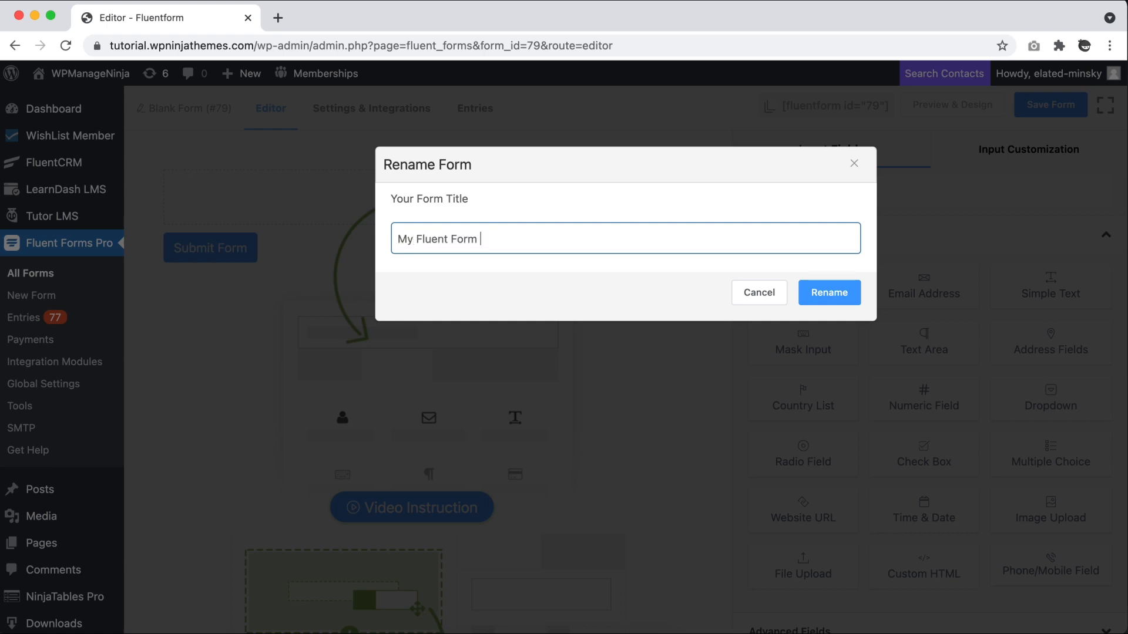
pyautogui.click(829, 293)
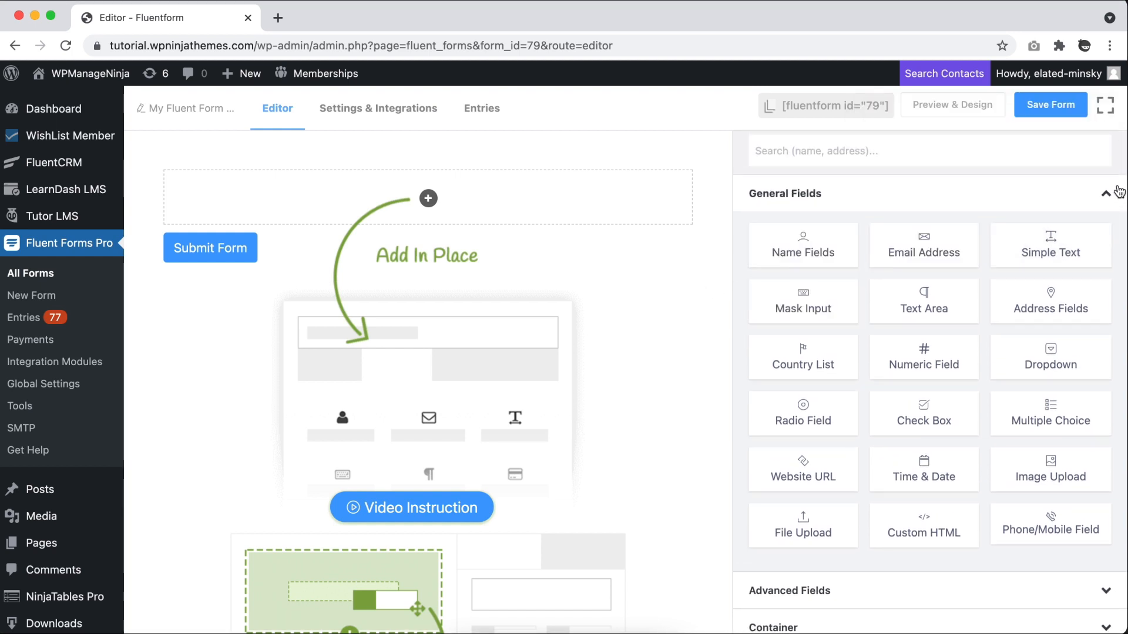
# Step: Collapse the General Fields group in the form editor's field panel
pyautogui.click(1107, 193)
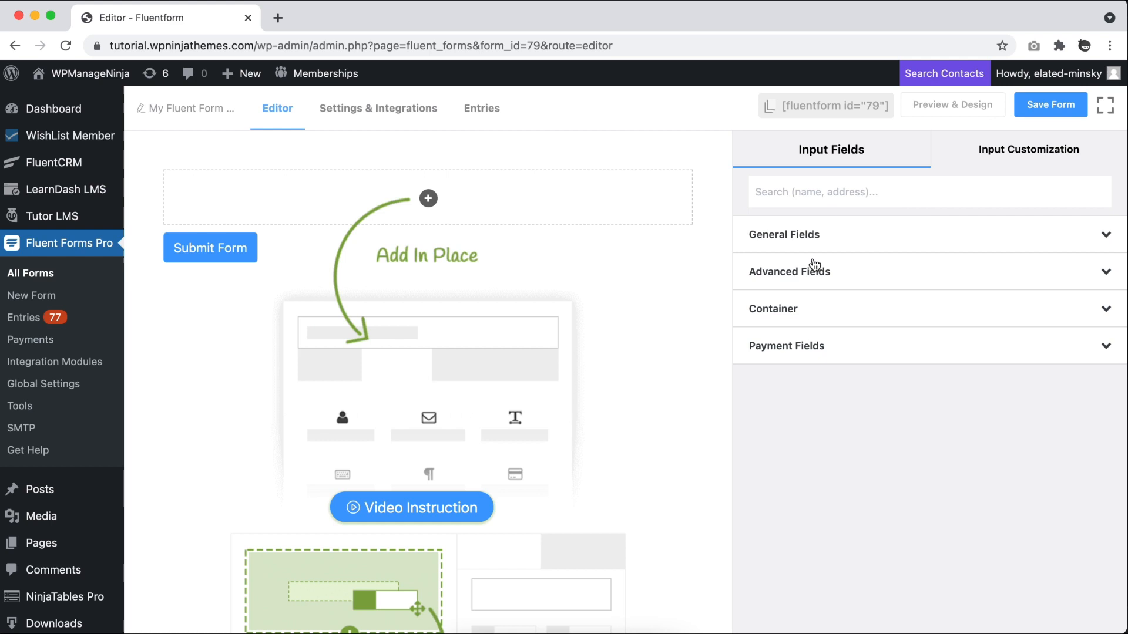
pyautogui.moveTo(839, 343)
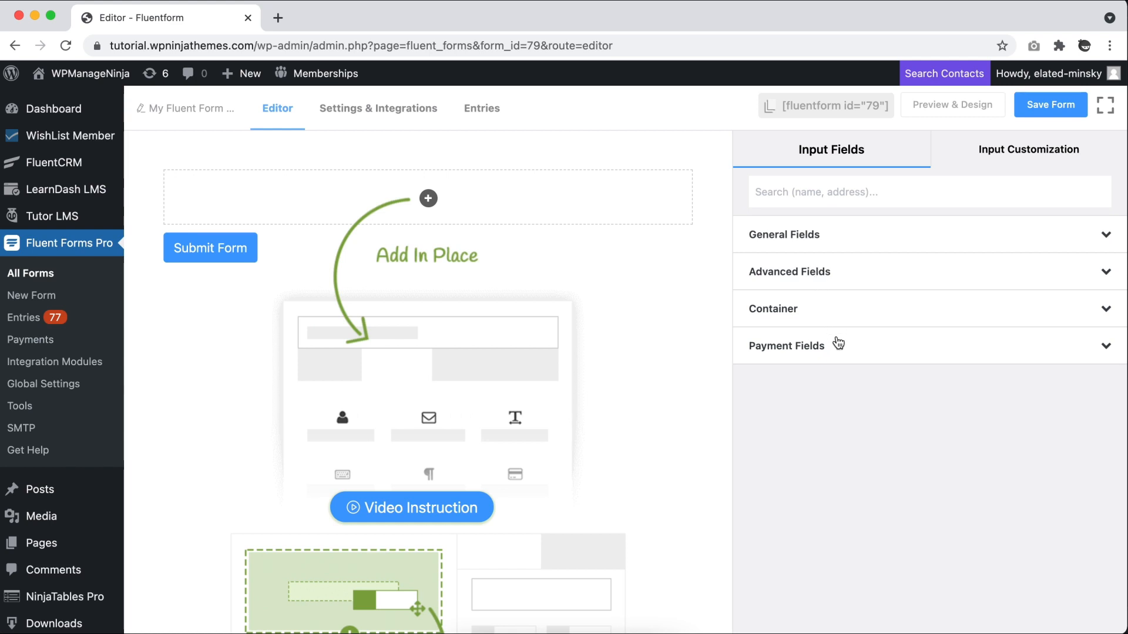
pyautogui.moveTo(1078, 232)
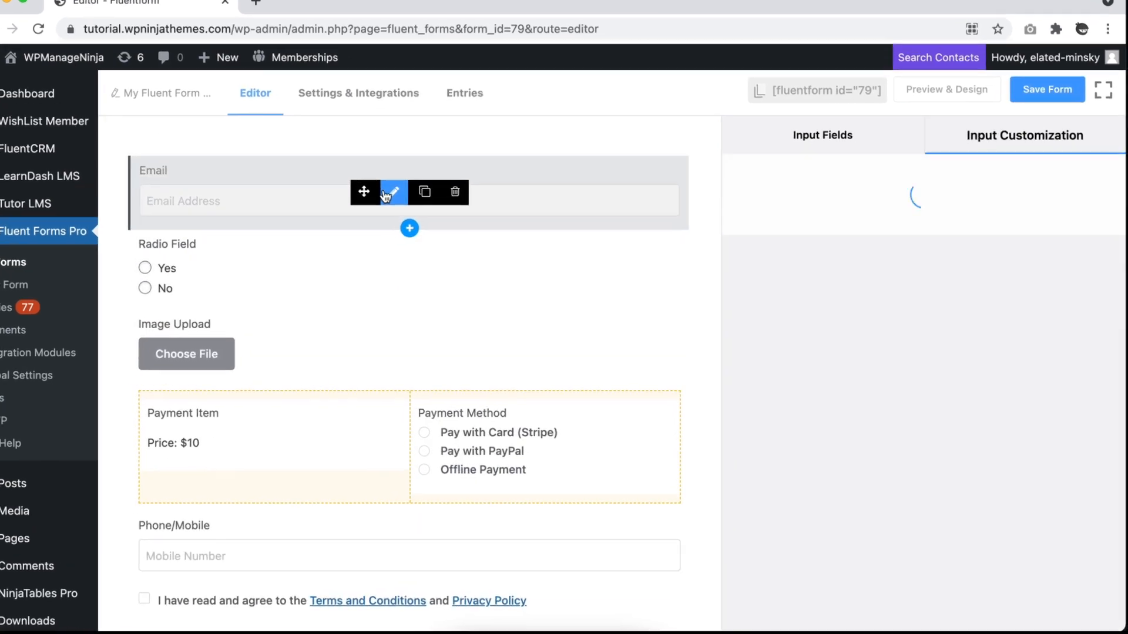
# Step: Adjust the email field and submit button settings with border radius 25, then save the form
pyautogui.click(393, 193)
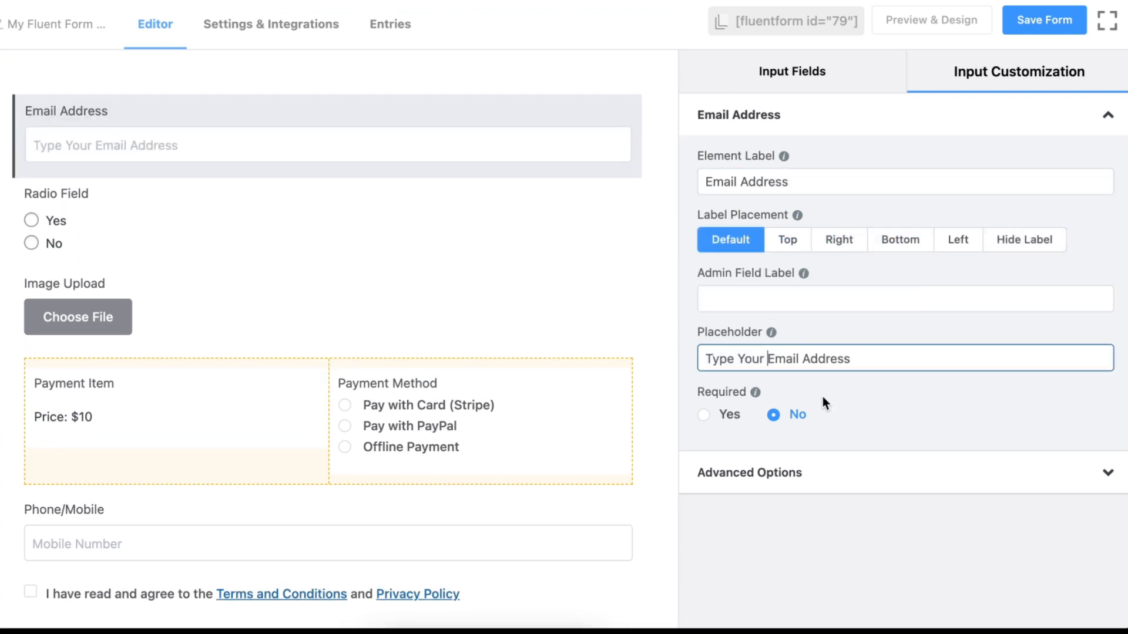
pyautogui.click(78, 318)
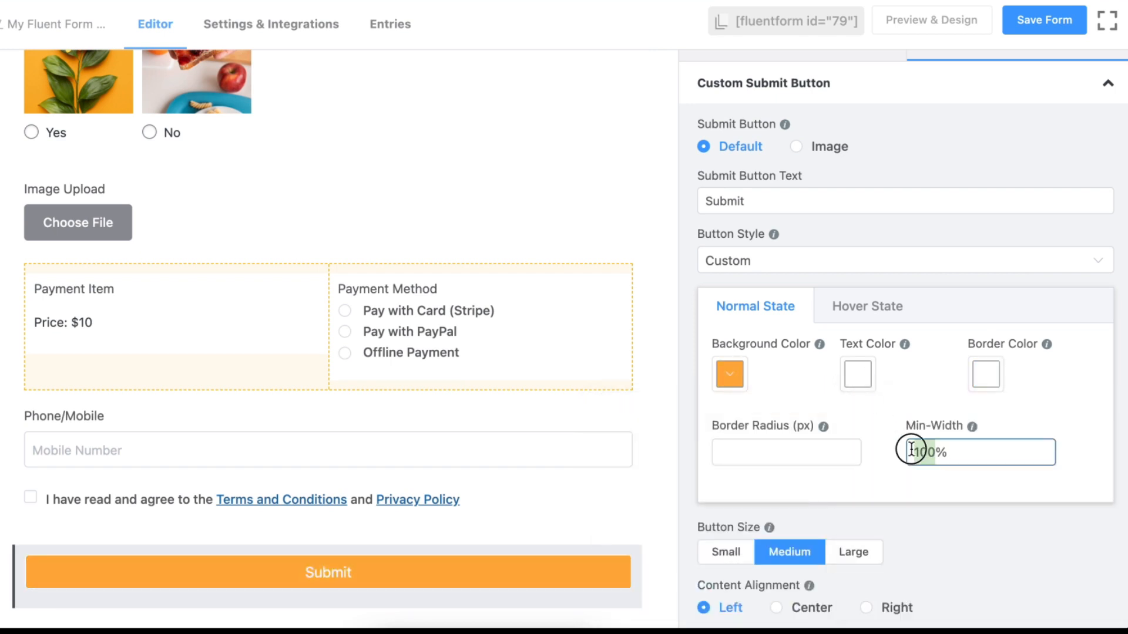
pyautogui.write('25')
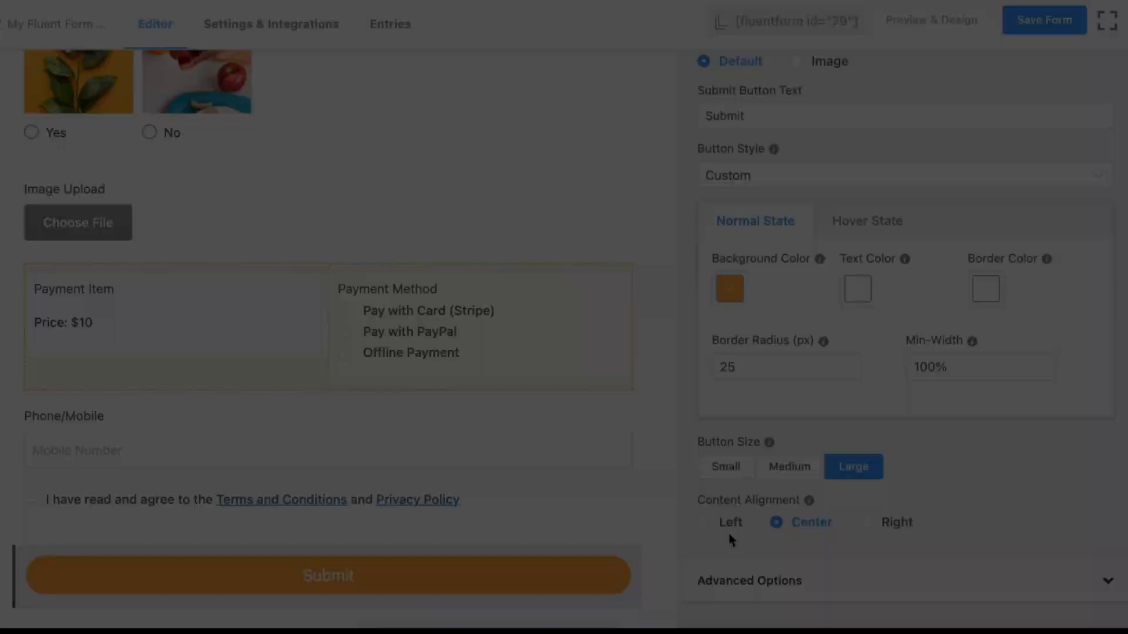
pyautogui.click(1046, 21)
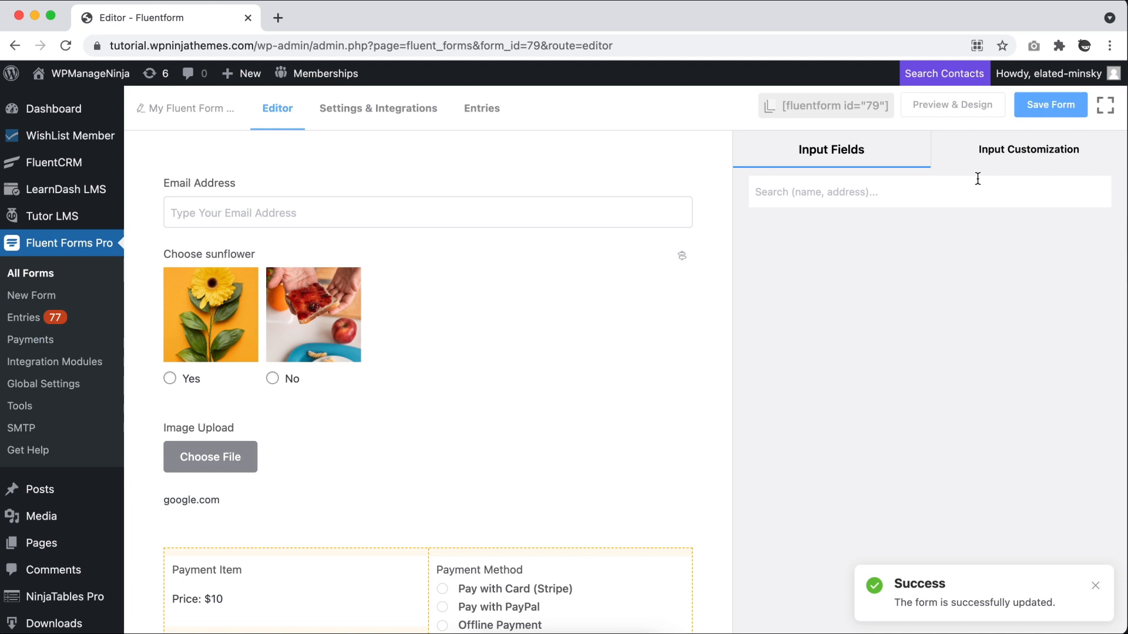
# Step: Preview the saved form in a new tab and look through it
pyautogui.click(951, 105)
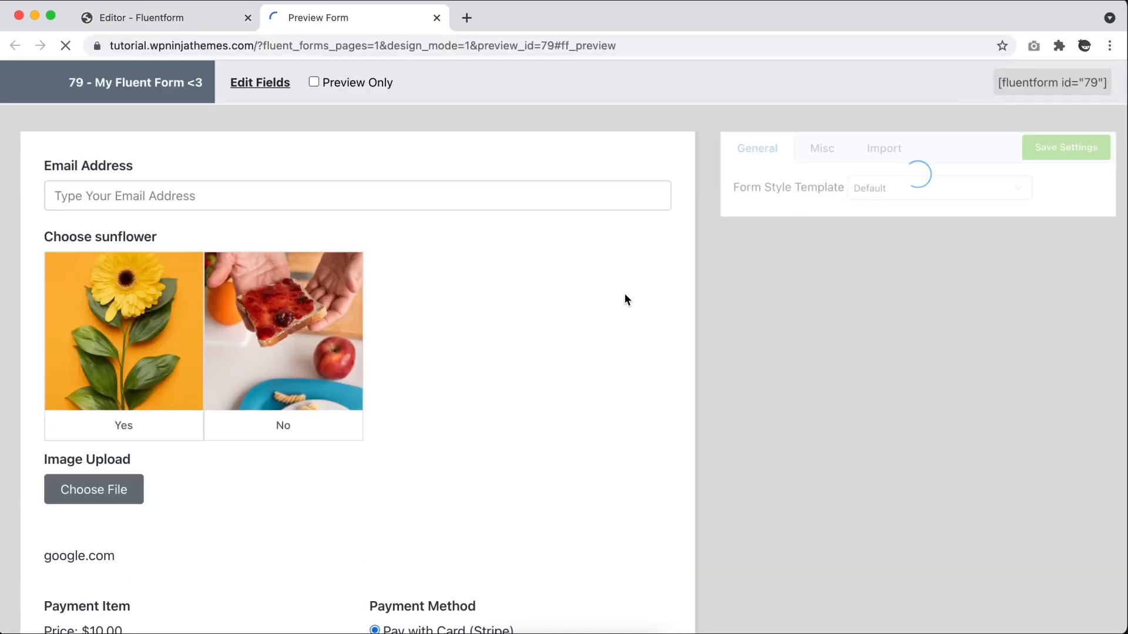
pyautogui.scroll(-3)
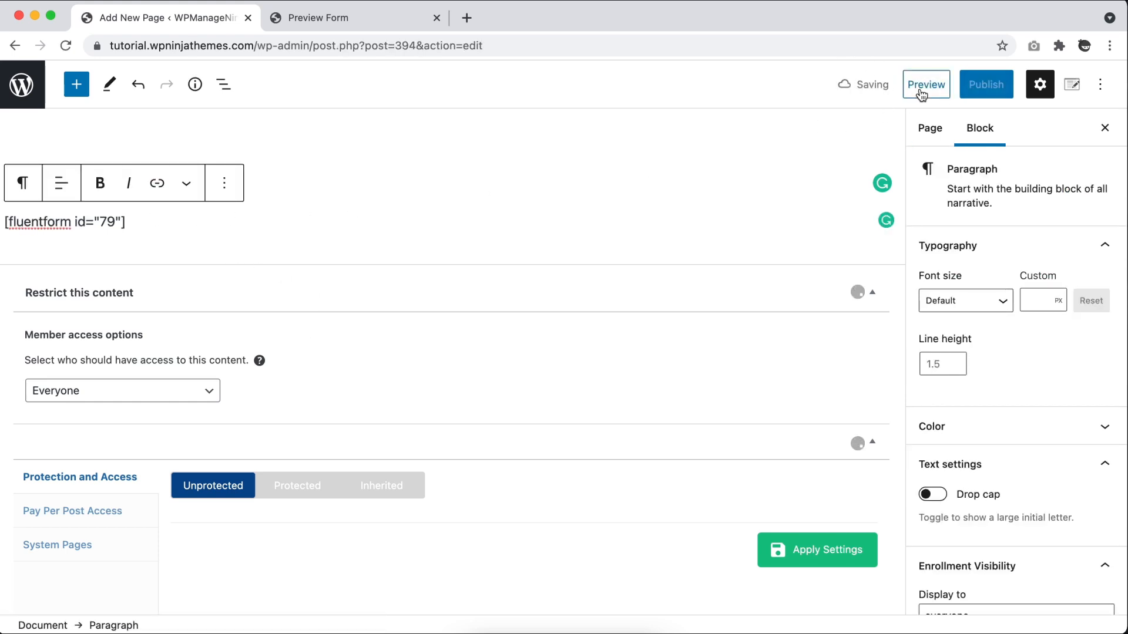
# Step: Preview the page with form 79 and answer Yes on the sunflower picture question
pyautogui.click(926, 85)
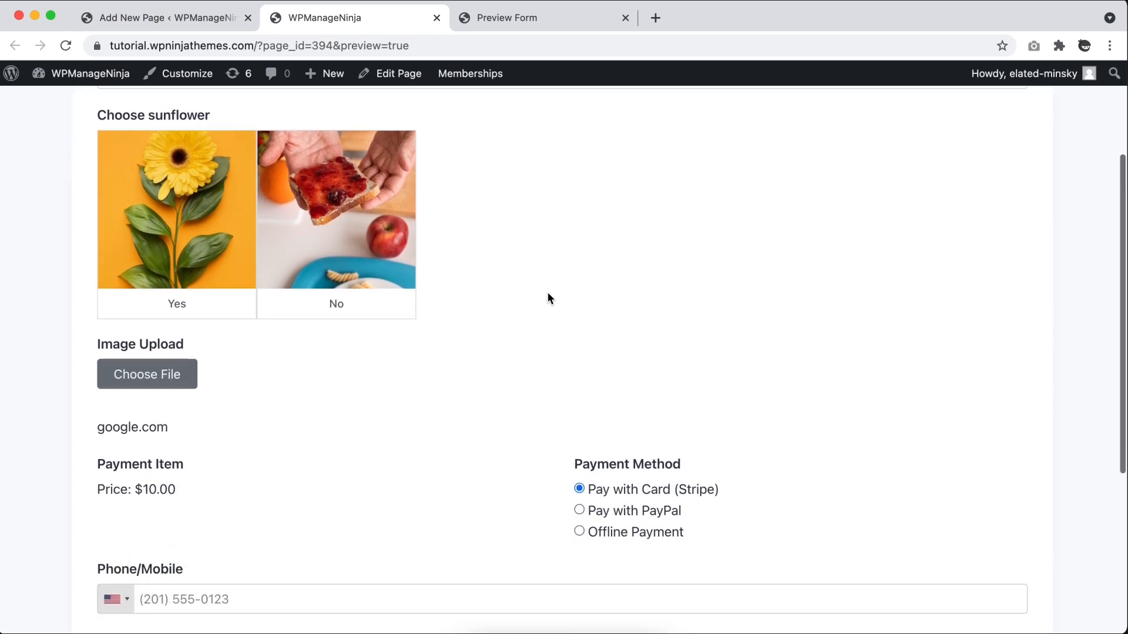
pyautogui.click(177, 303)
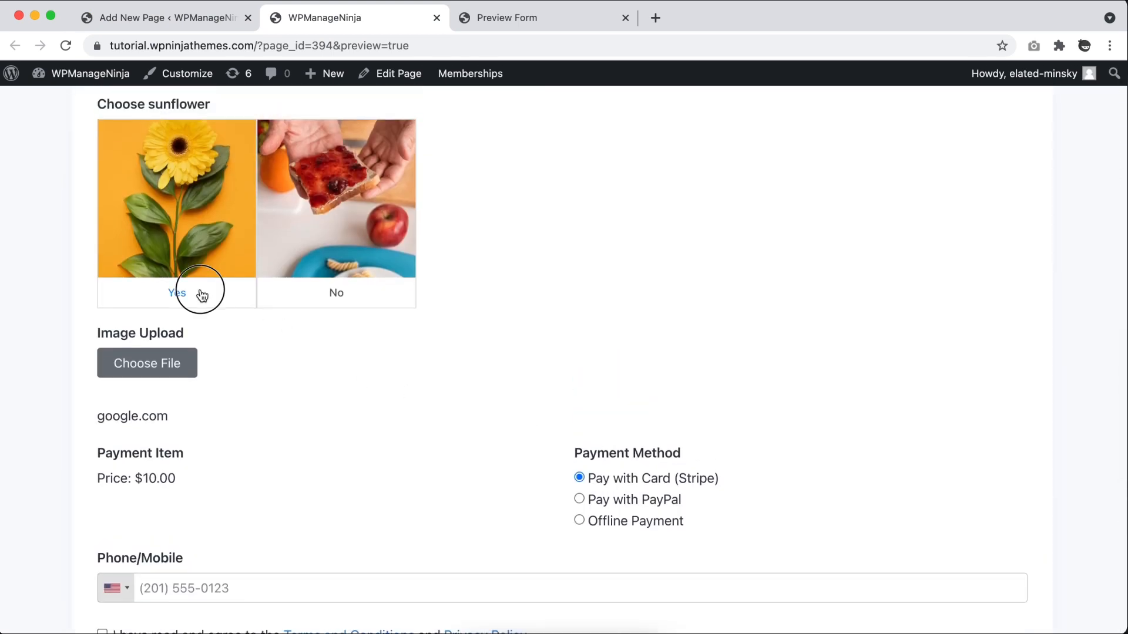
pyautogui.click(176, 293)
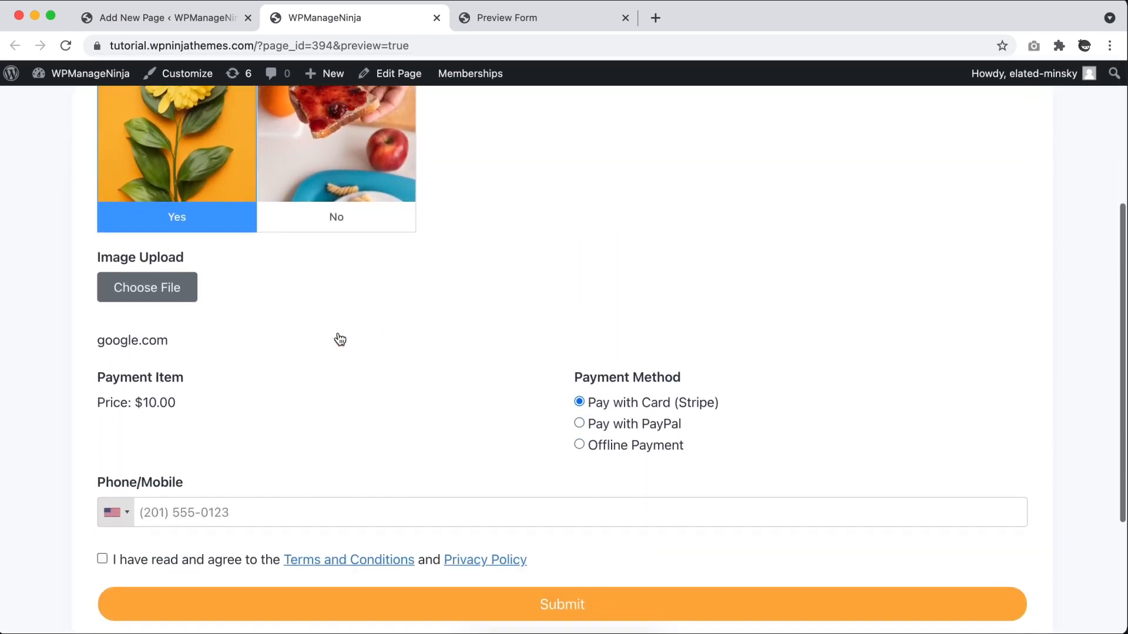
pyautogui.scroll(-3)
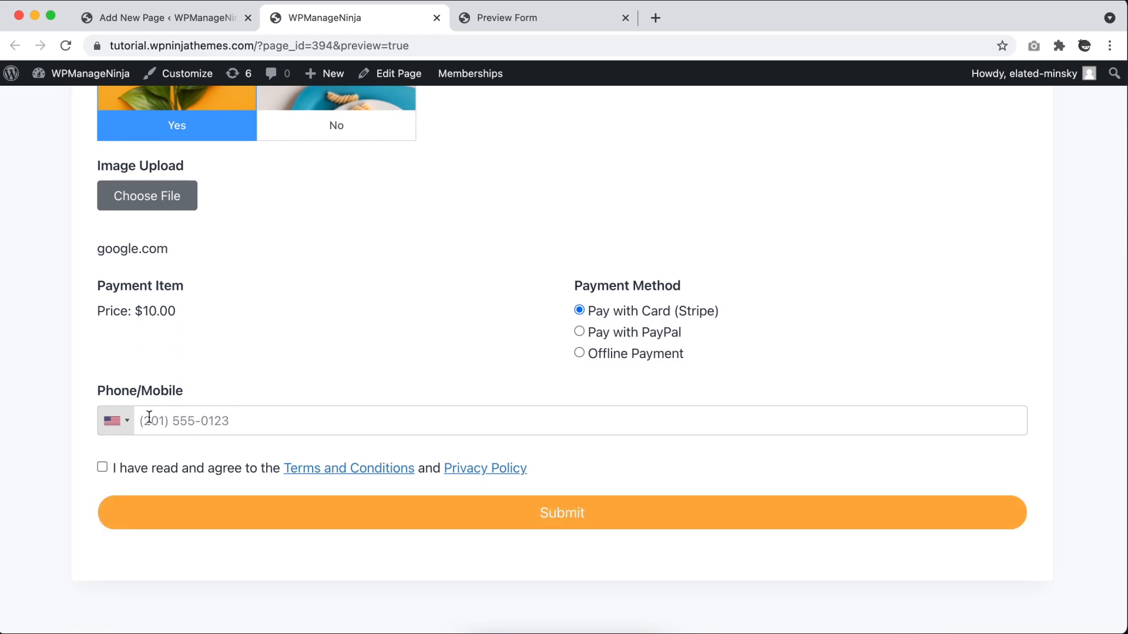